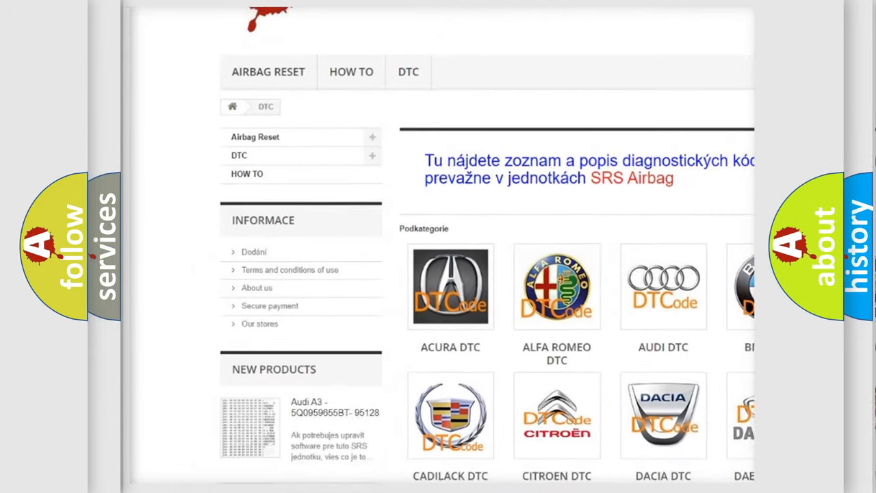
Step: Scroll the DTC category page down to the Jeep, Kia and Mazda brand entries
scroll("down", 3)
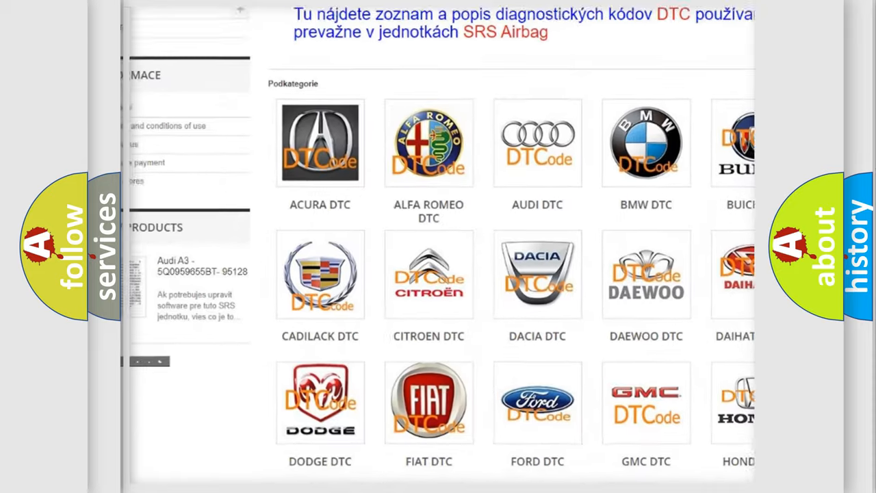
scroll("down", 3)
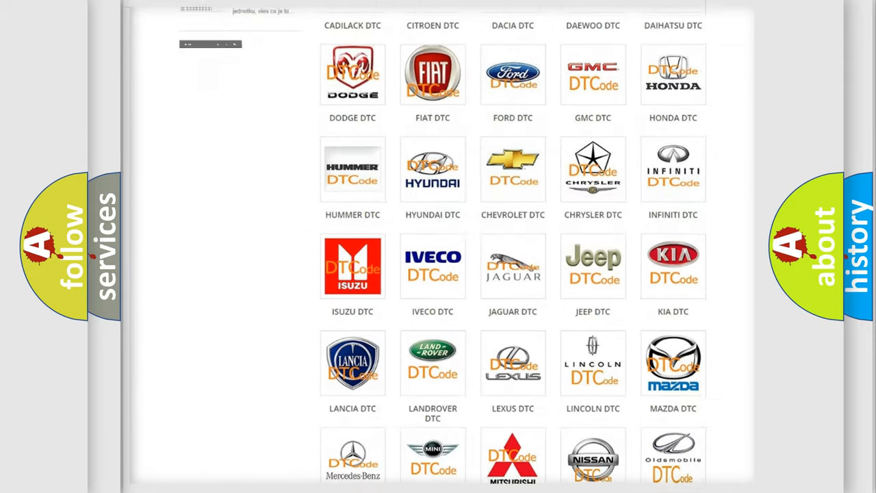
scroll("down", 3)
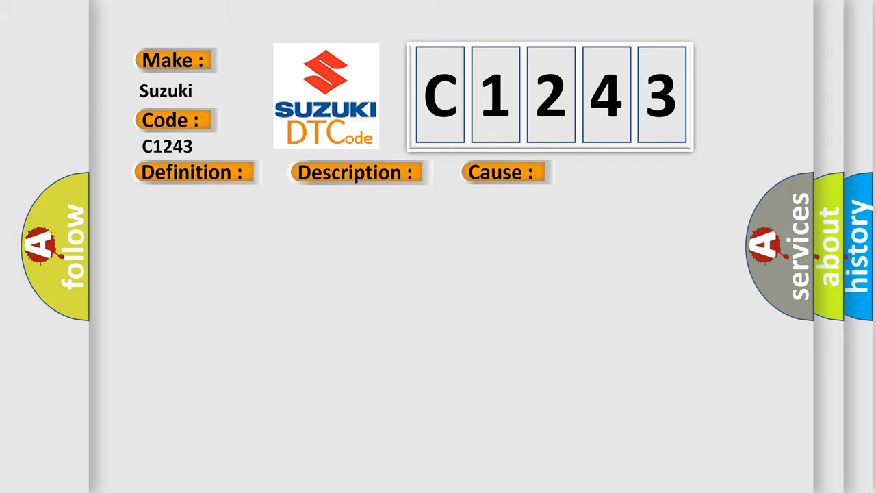
Step: Advance the slide to reveal the C1243 definition: mechanical malfunction in right/left brake caliper
left_click(191, 173)
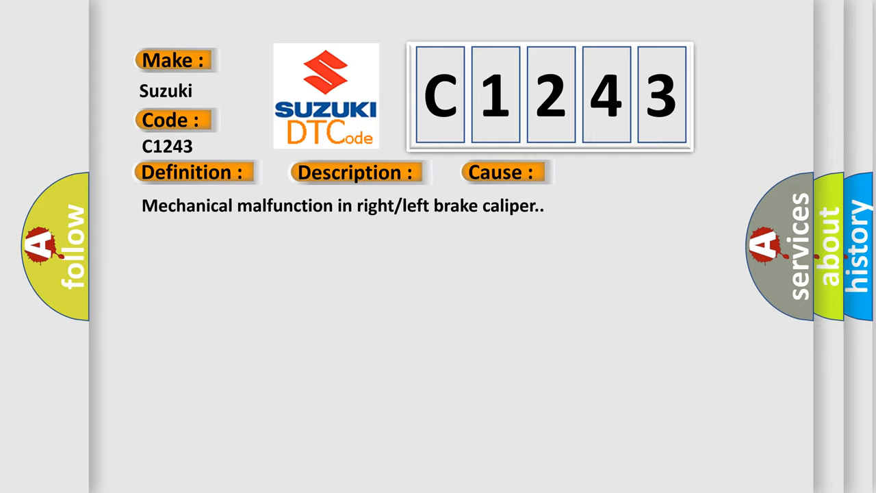